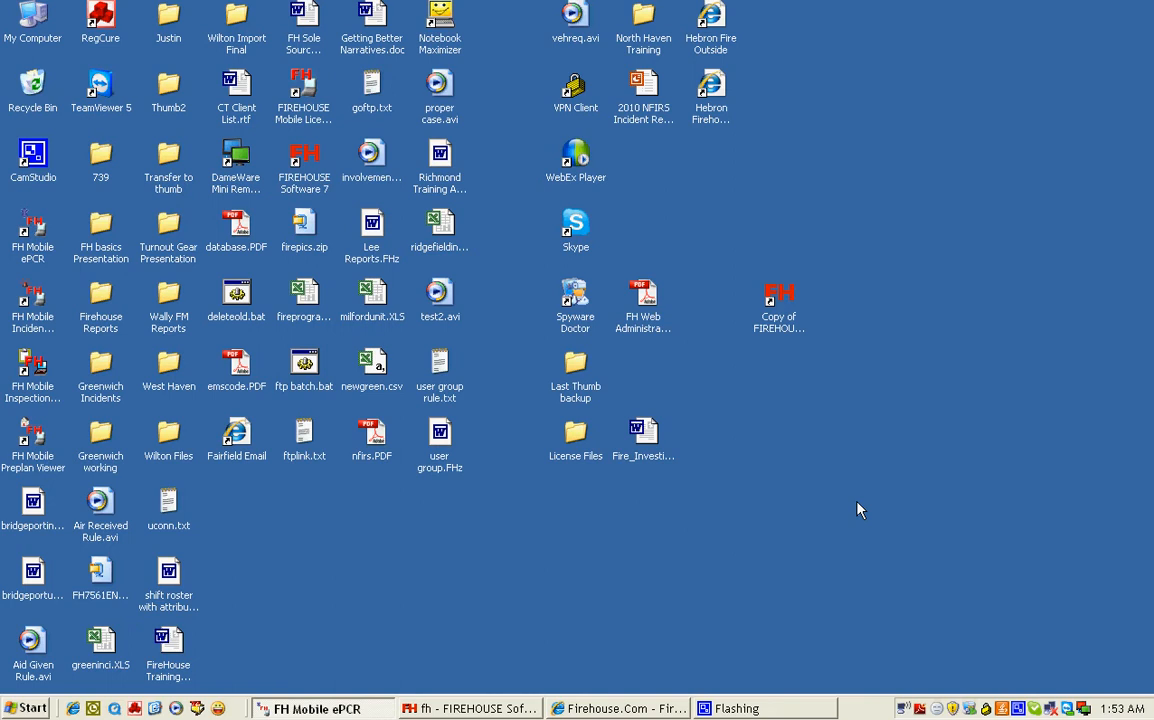
Reach Control Panel from the Start menu, listing its classic tools
left_click(36, 708)
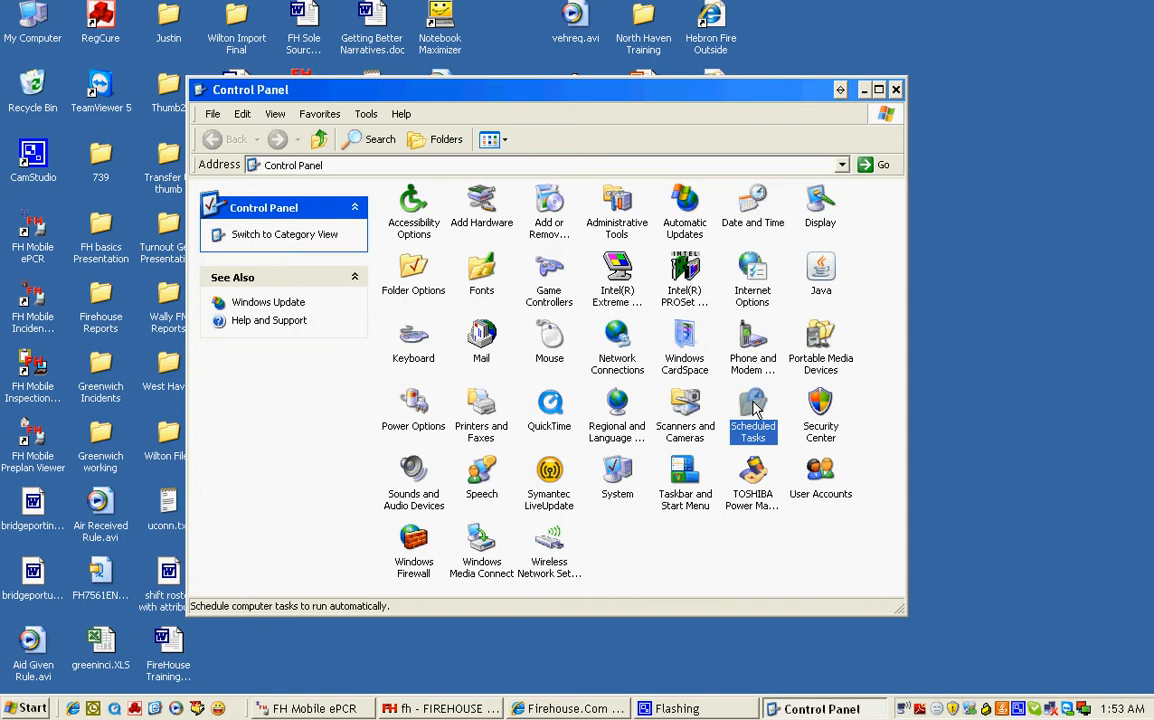
Start the Add Scheduled Task wizard and advance past its introduction to the program list
double_click(752, 402)
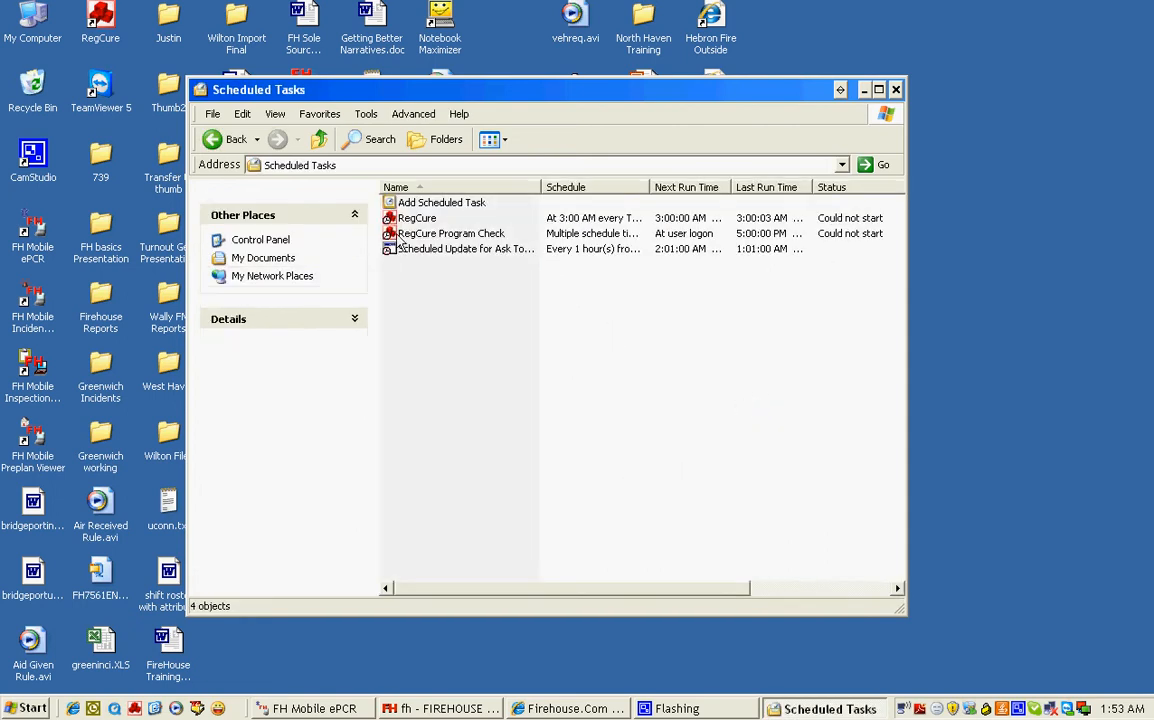
left_click(444, 202)
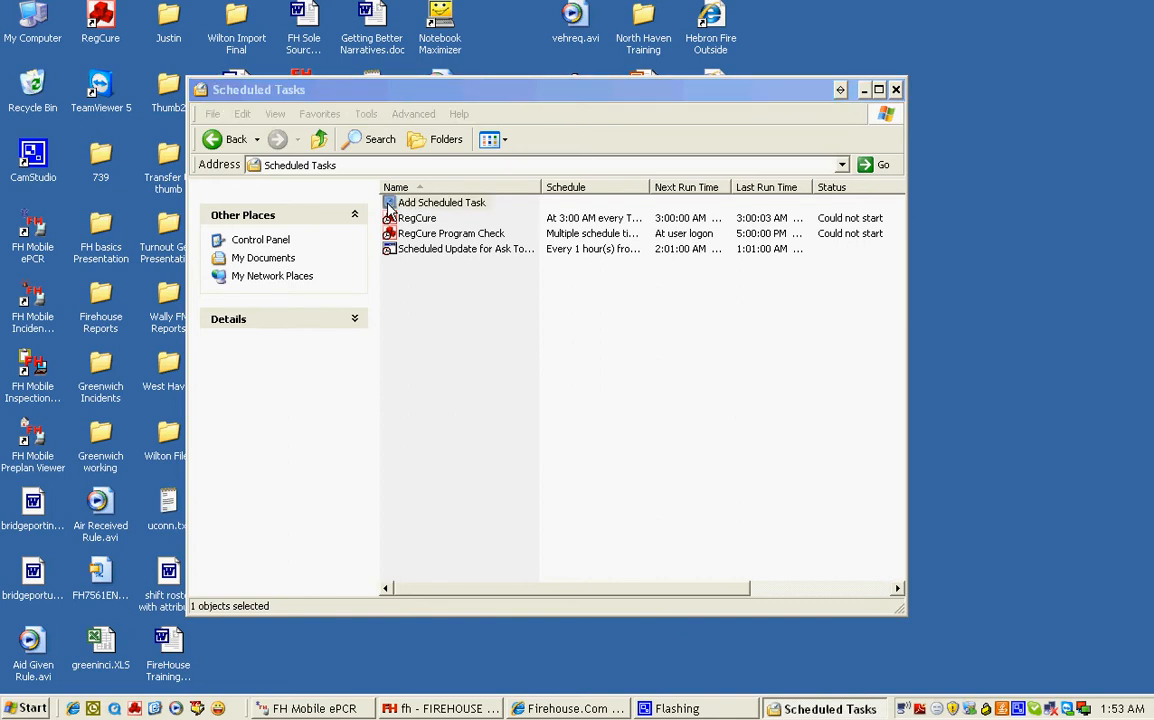
double_click(444, 202)
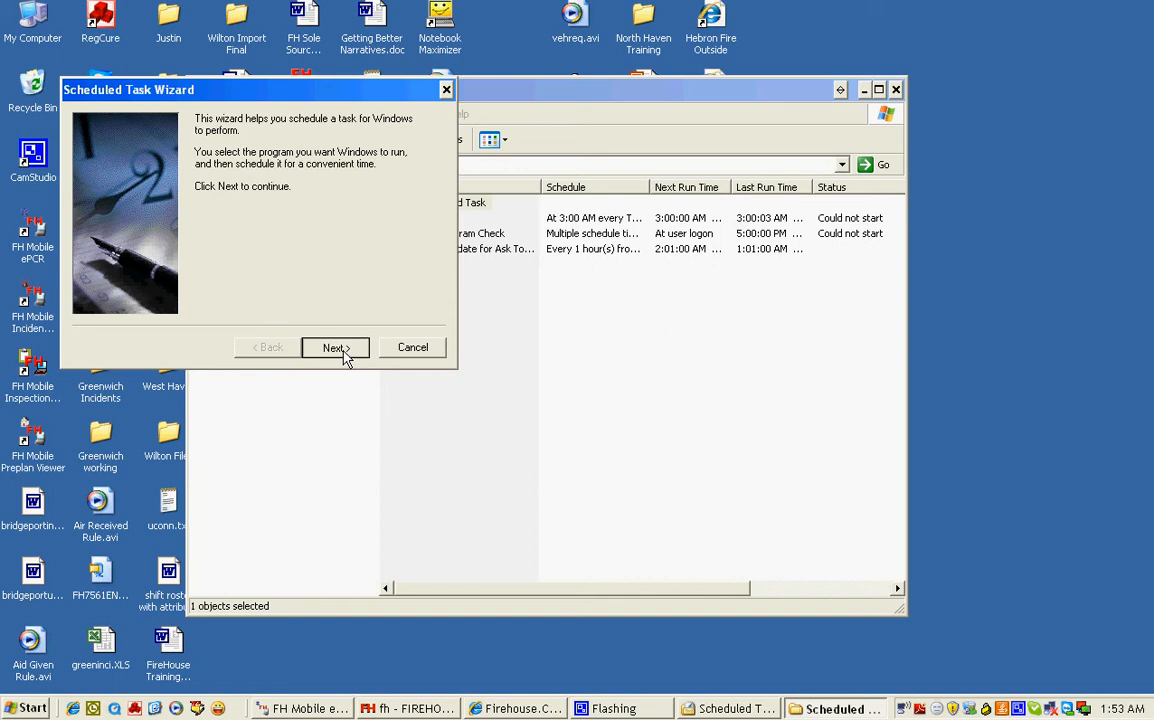
left_click(332, 348)
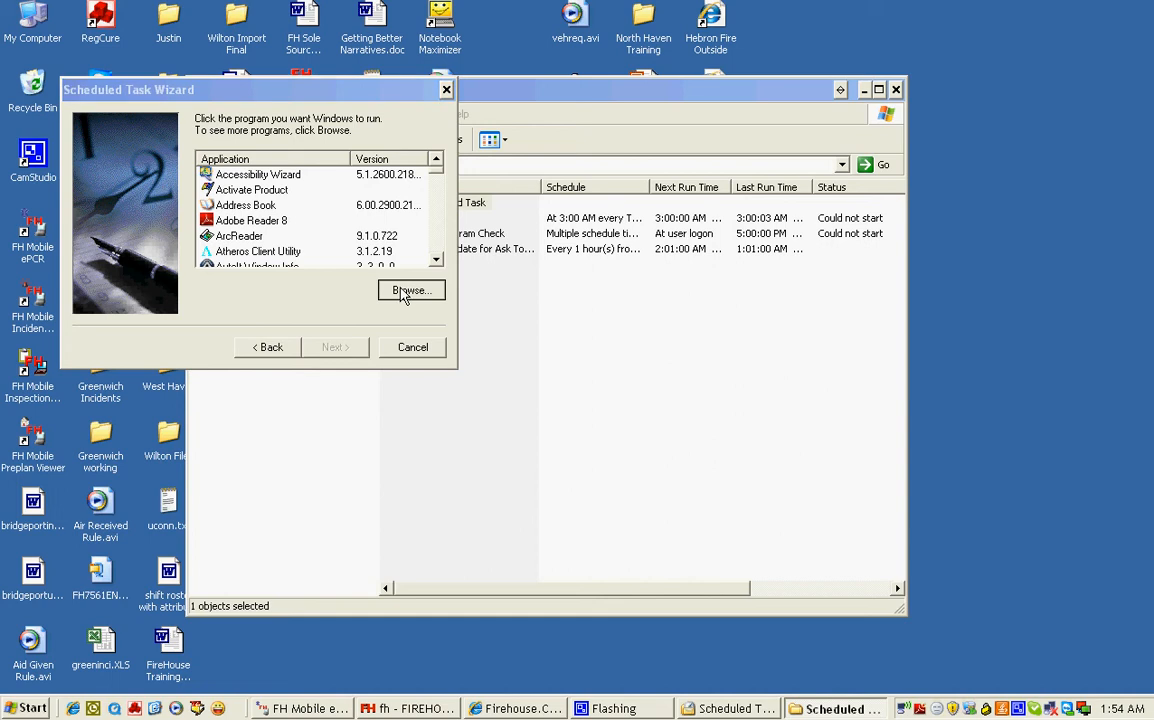
Browse into Program Files > FIREHOUSE Software and select FH.EXE as the program
left_click(410, 290)
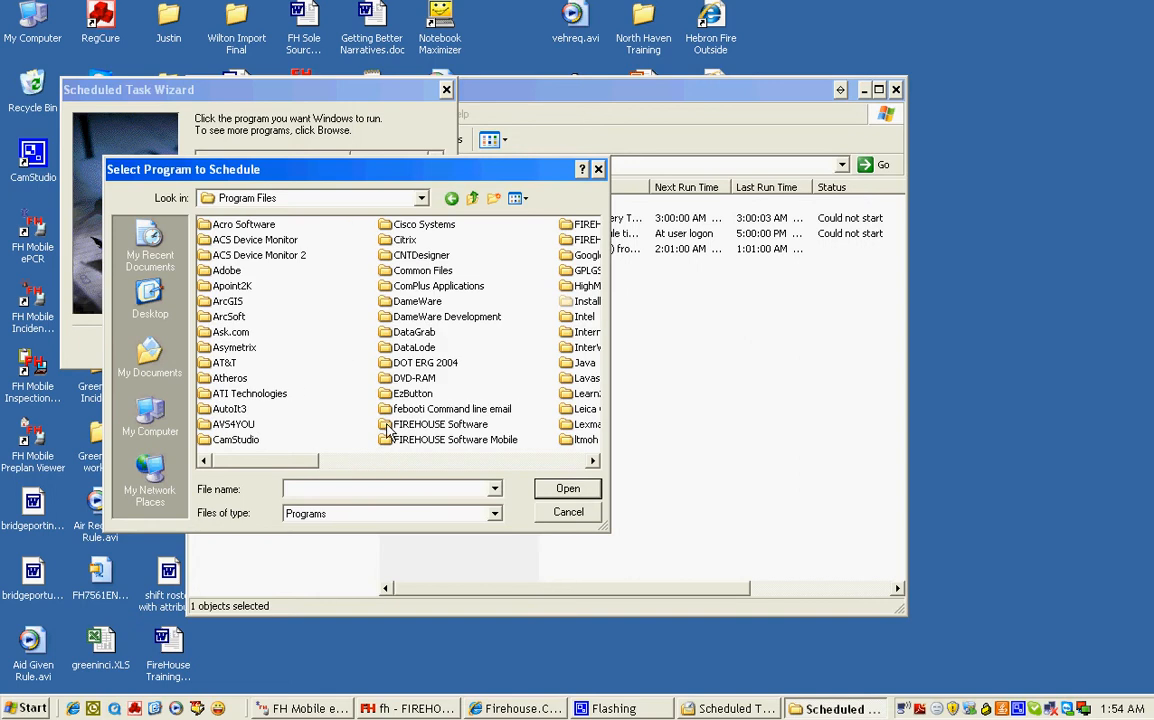
left_click(436, 424)
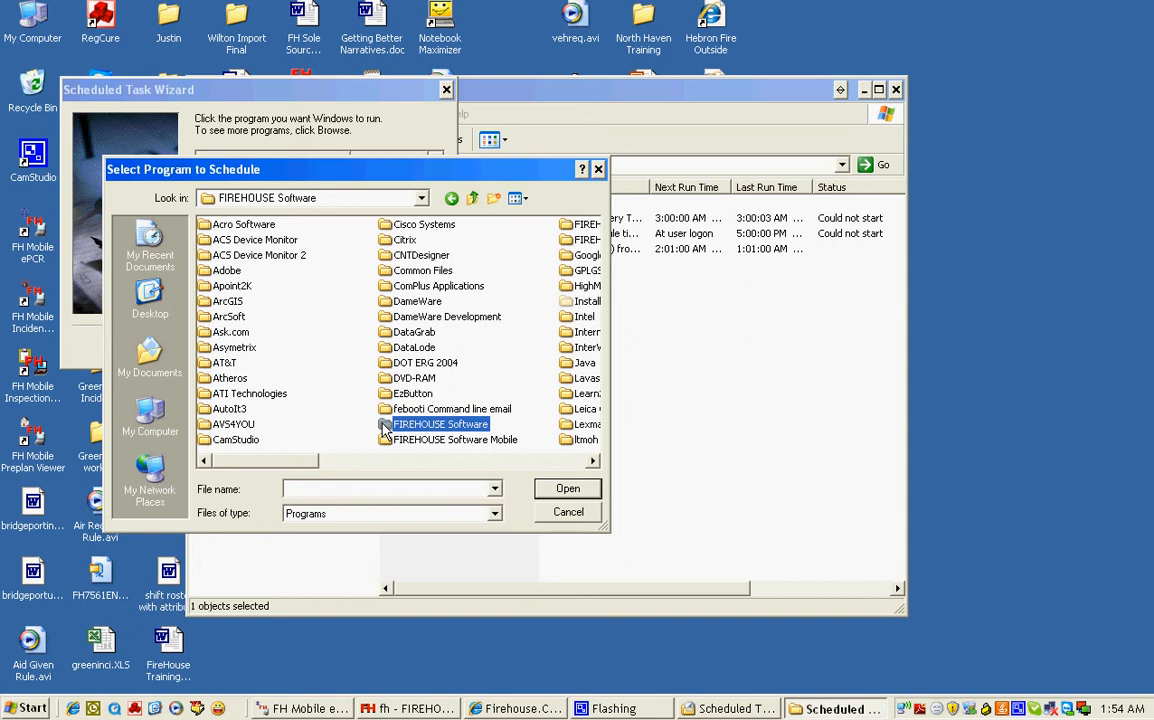
double_click(440, 424)
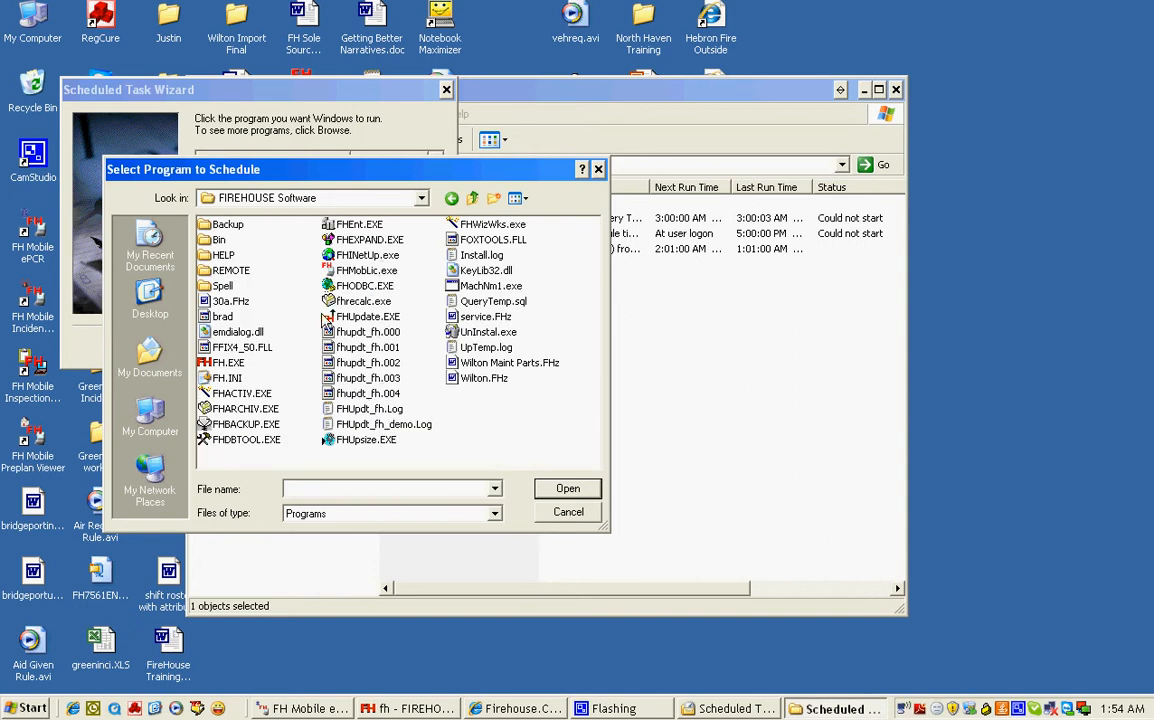
left_click(228, 362)
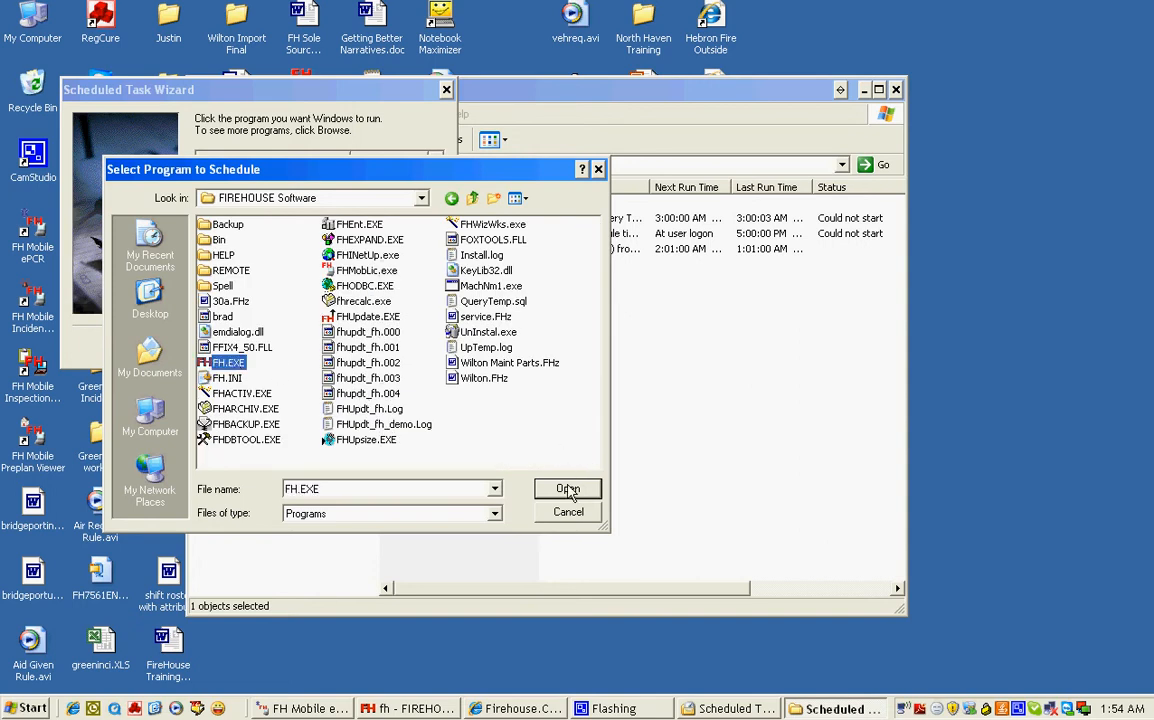
Confirm FH.EXE and schedule the task to run when the computer starts
left_click(568, 488)
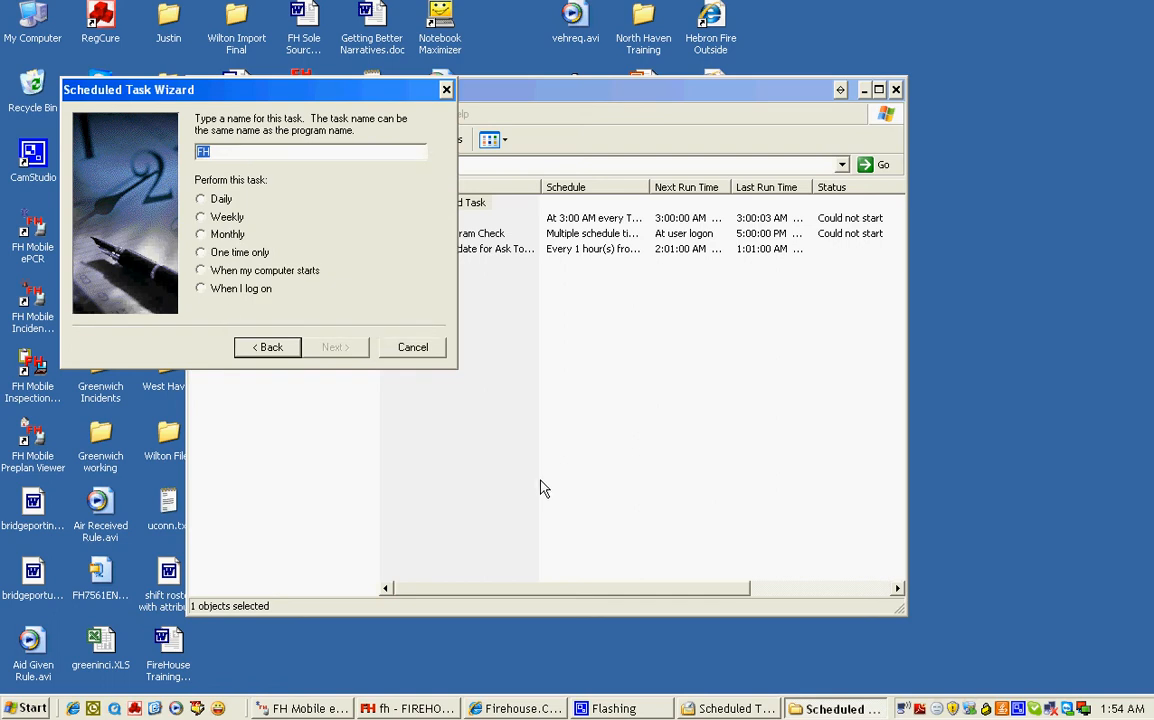
left_click(200, 270)
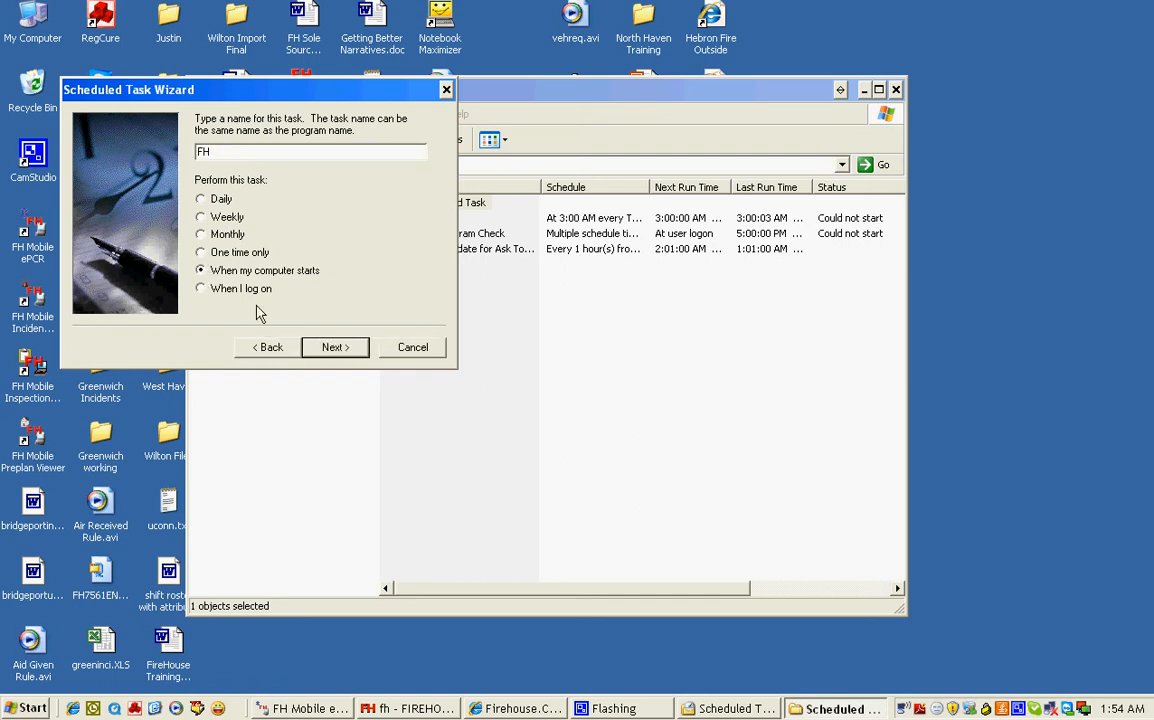
left_click(334, 348)
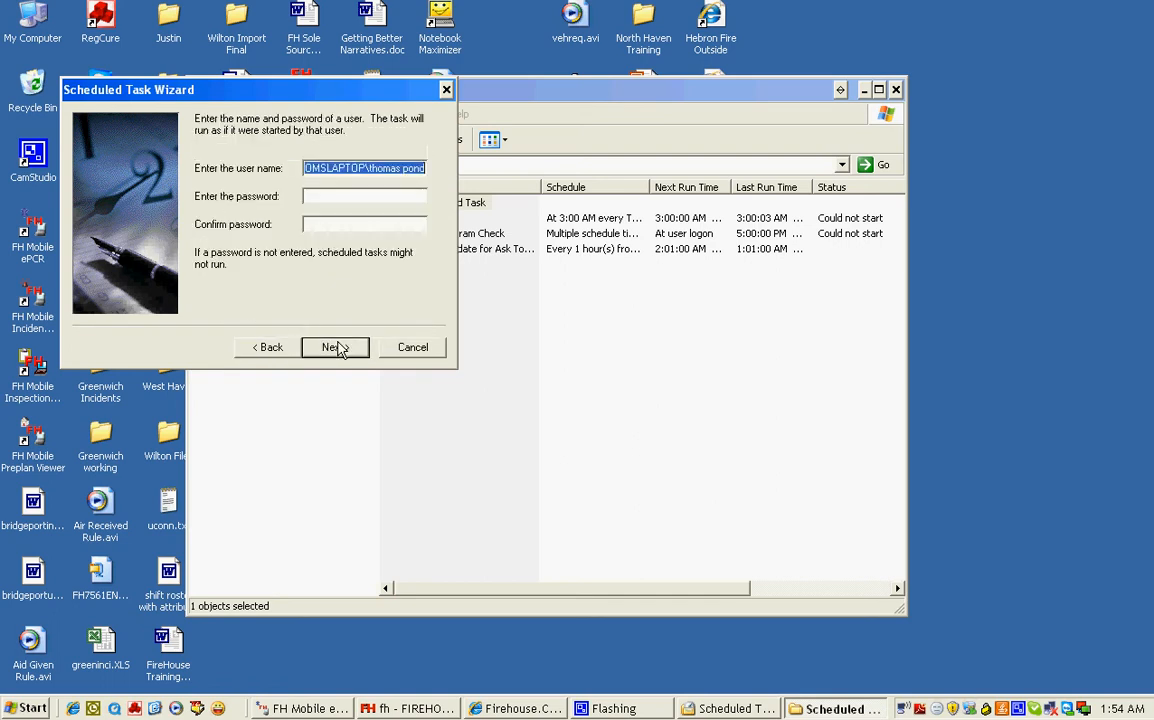
Enter and confirm the account password, then finish creating the FH task
left_click(364, 196)
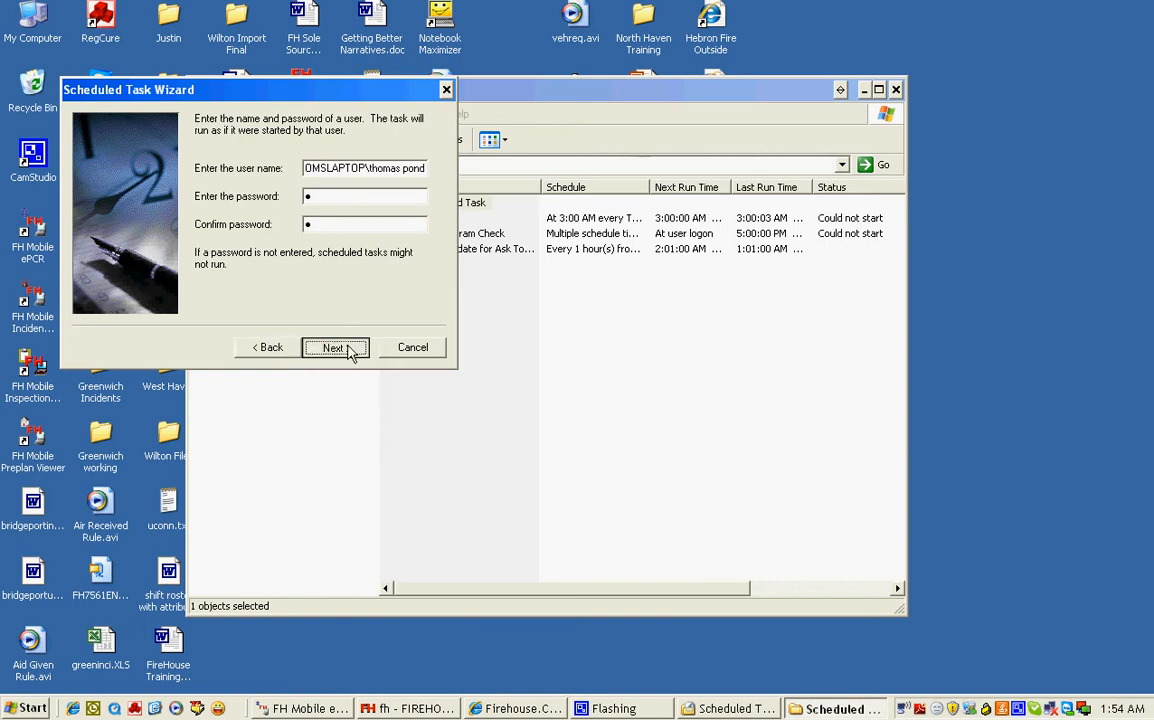
left_click(334, 348)
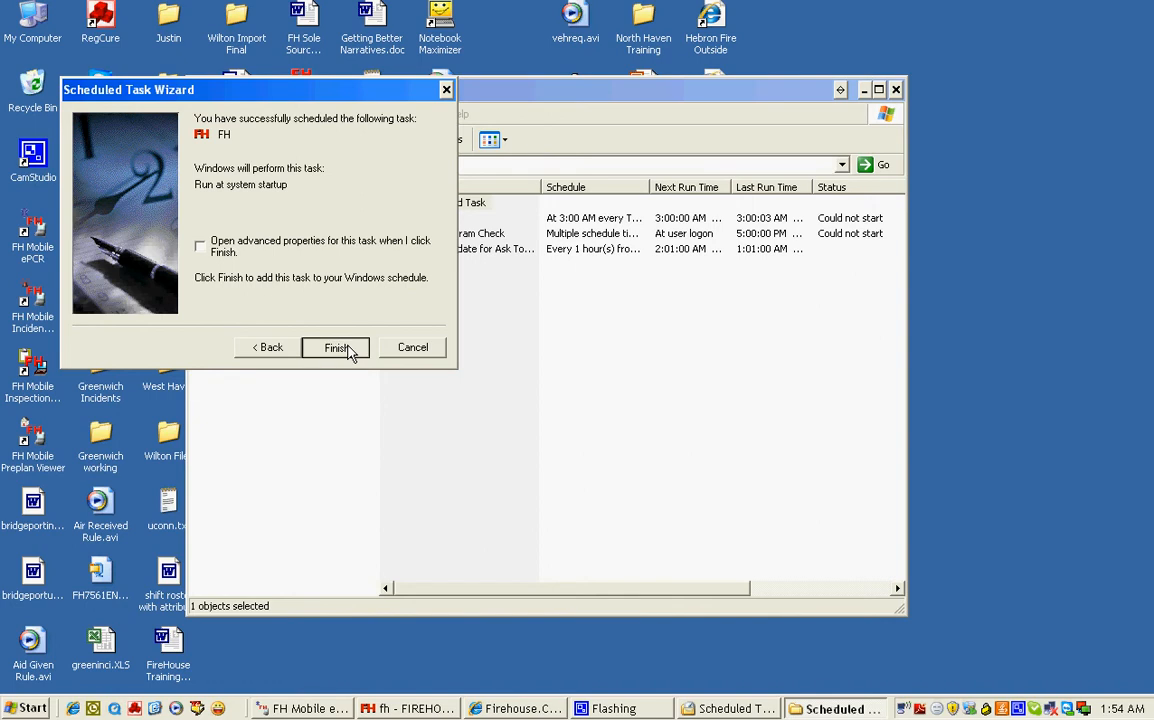
left_click(336, 348)
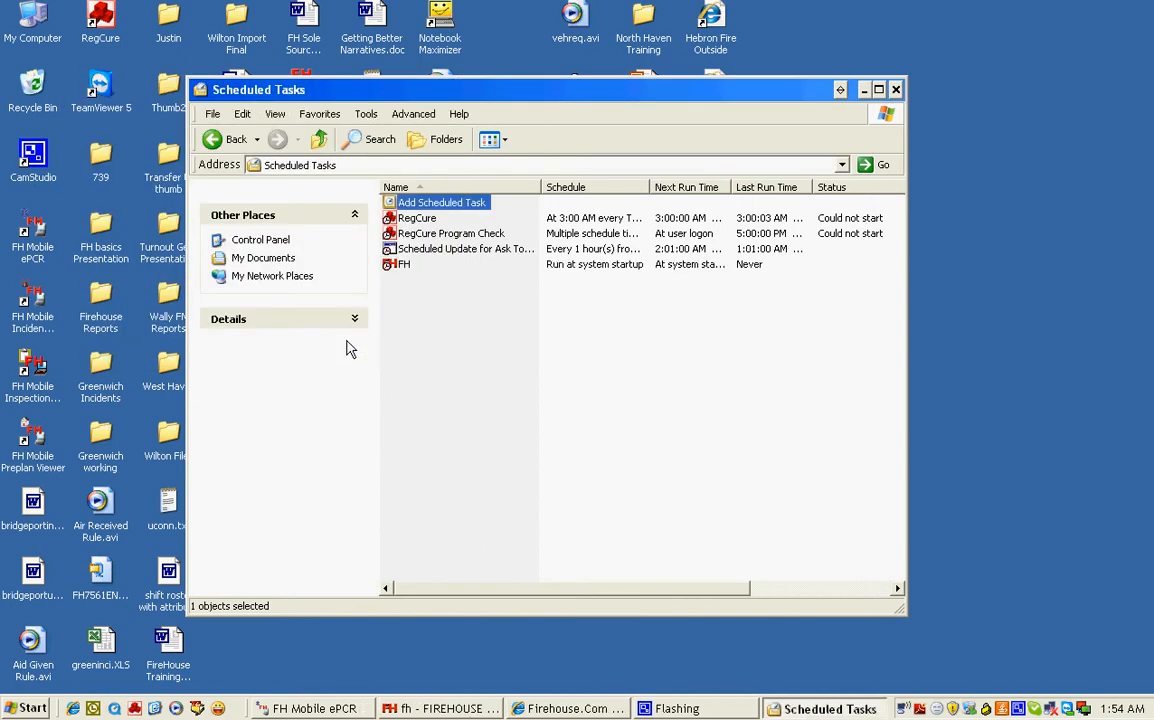
Dismiss the FH task's context menu and bring up its Properties dialog
right_click(404, 264)
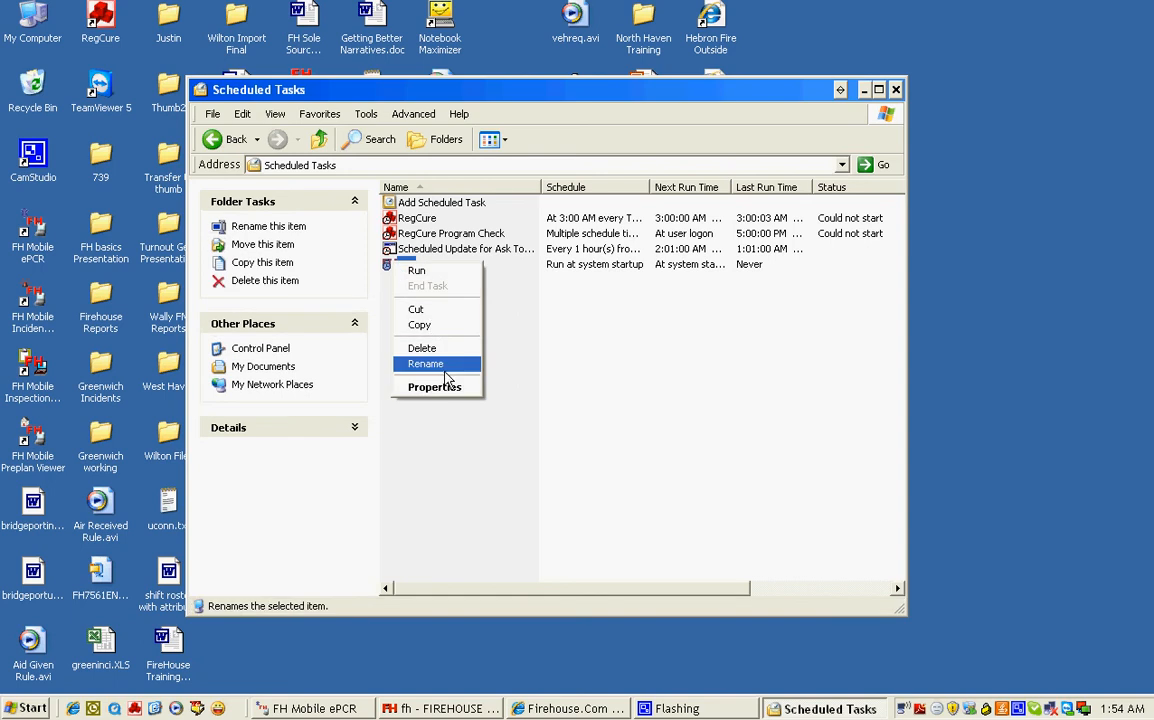
left_click(424, 364)
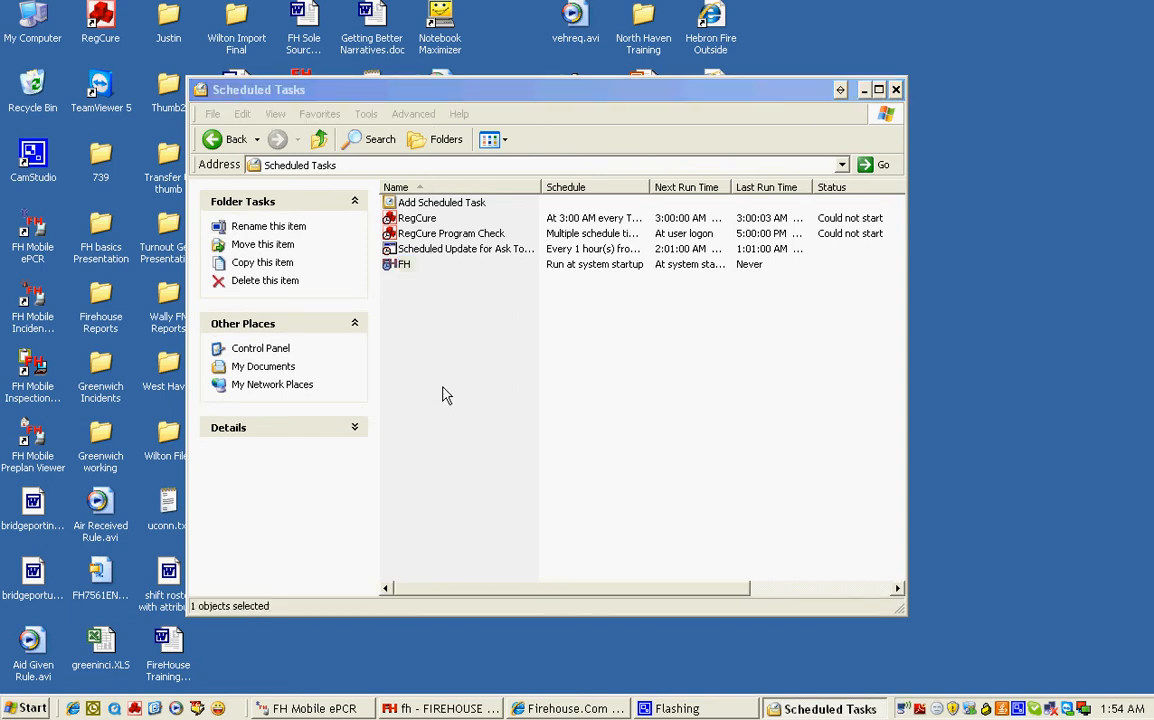
double_click(404, 264)
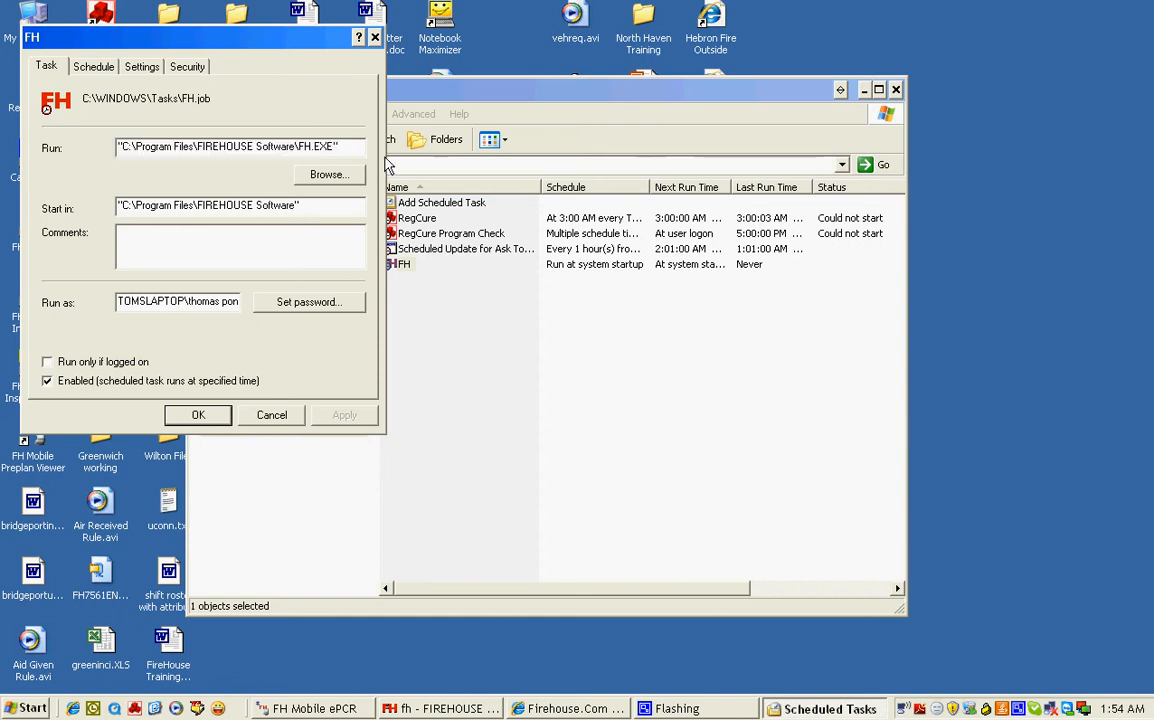
Append AUTOTASK to the FH run command, save it and confirm the account password
type("AUTOTASK")
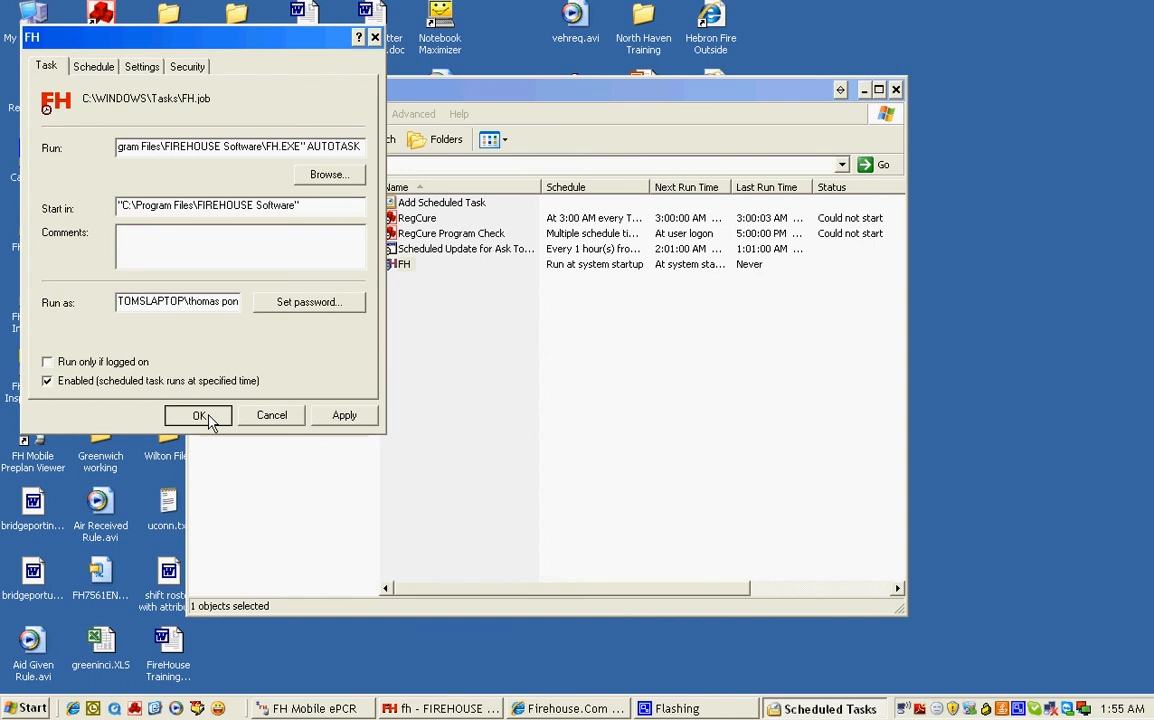
left_click(308, 302)
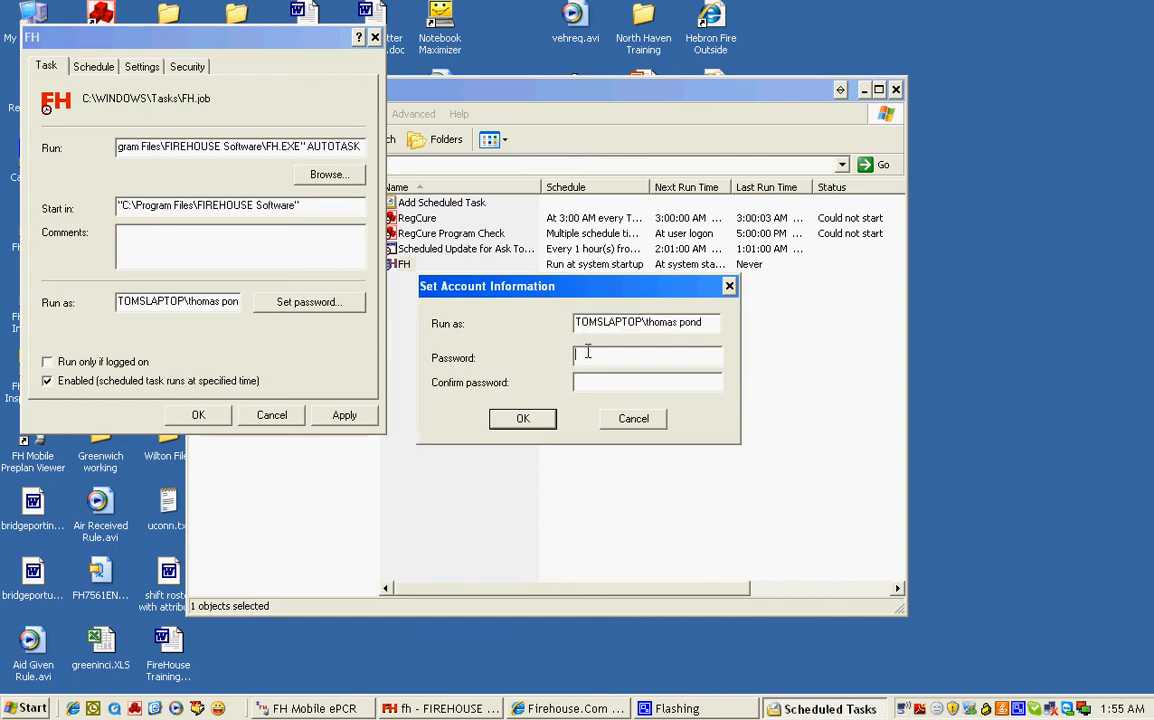
left_click(522, 418)
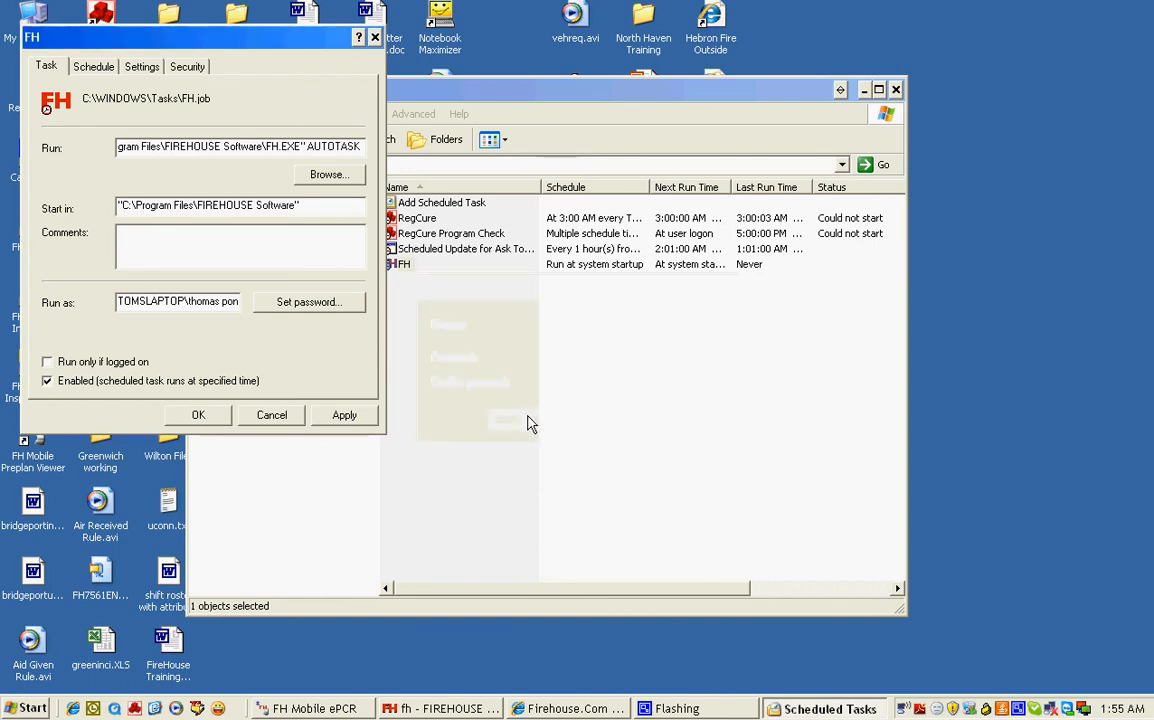